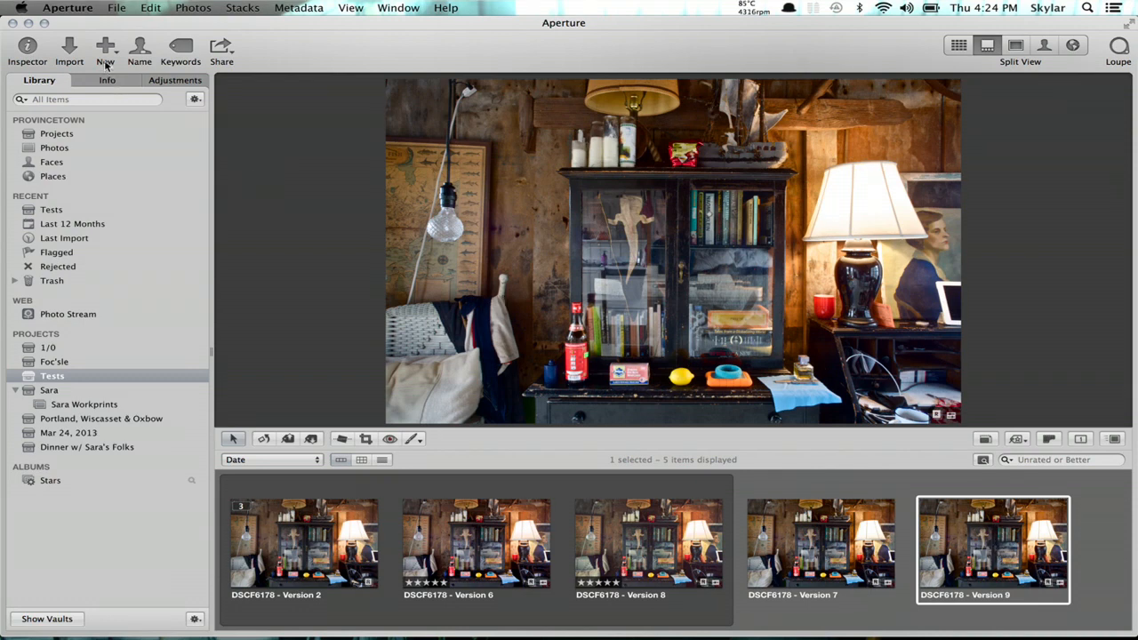
Create a new album named 'Crop Presets' from the selected image
left_click(105, 50)
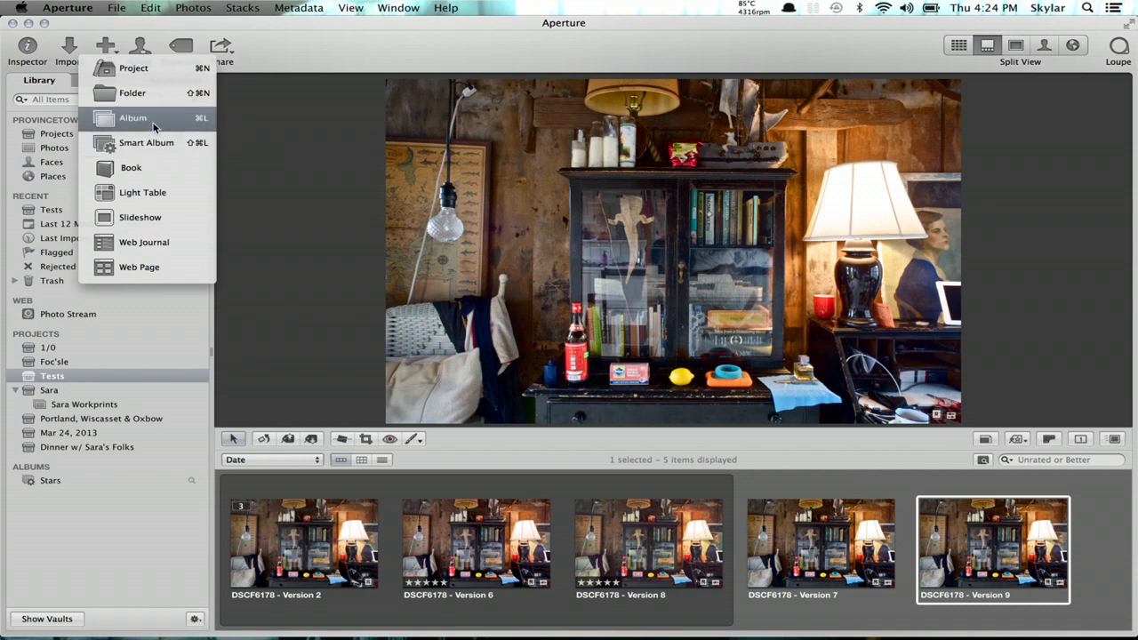
left_click(132, 118)
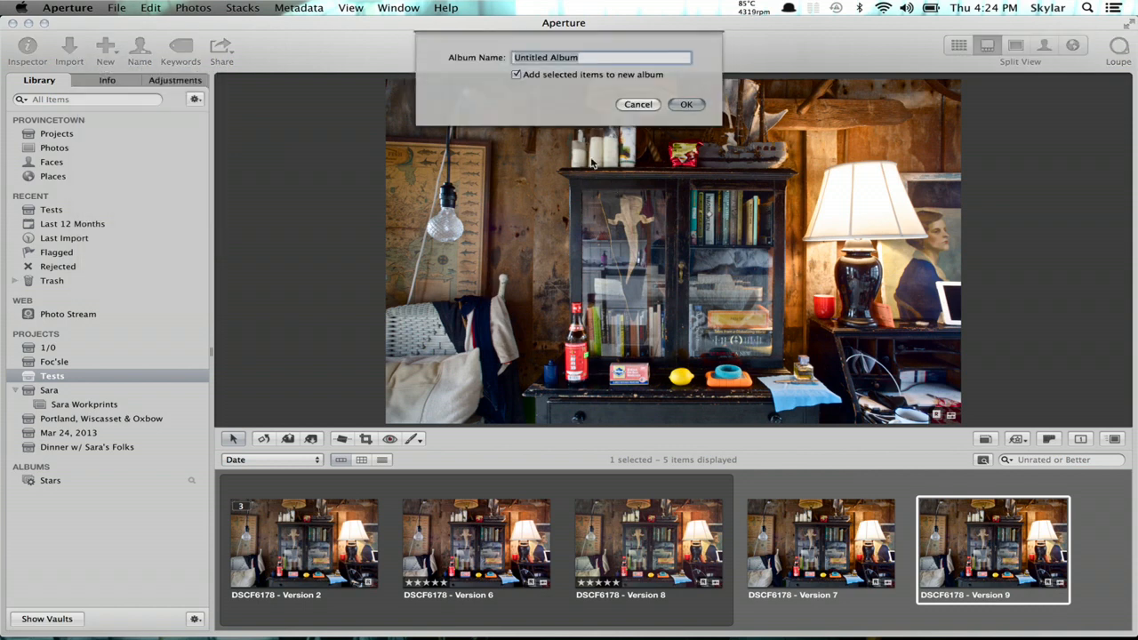
mouse_move(574, 98)
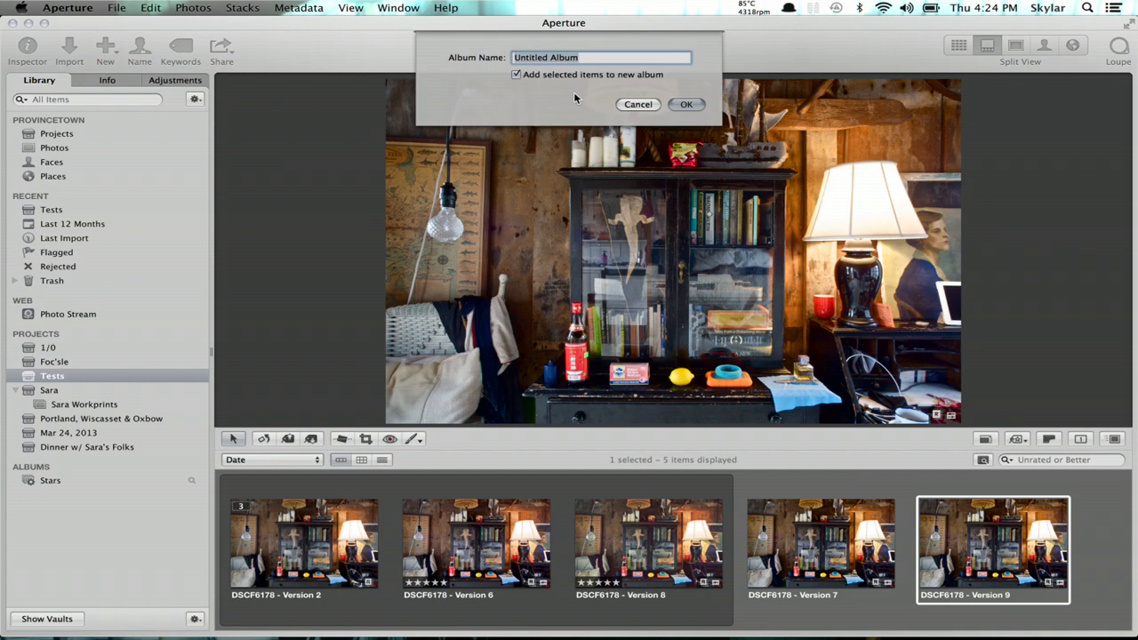
type("Crop Presen")
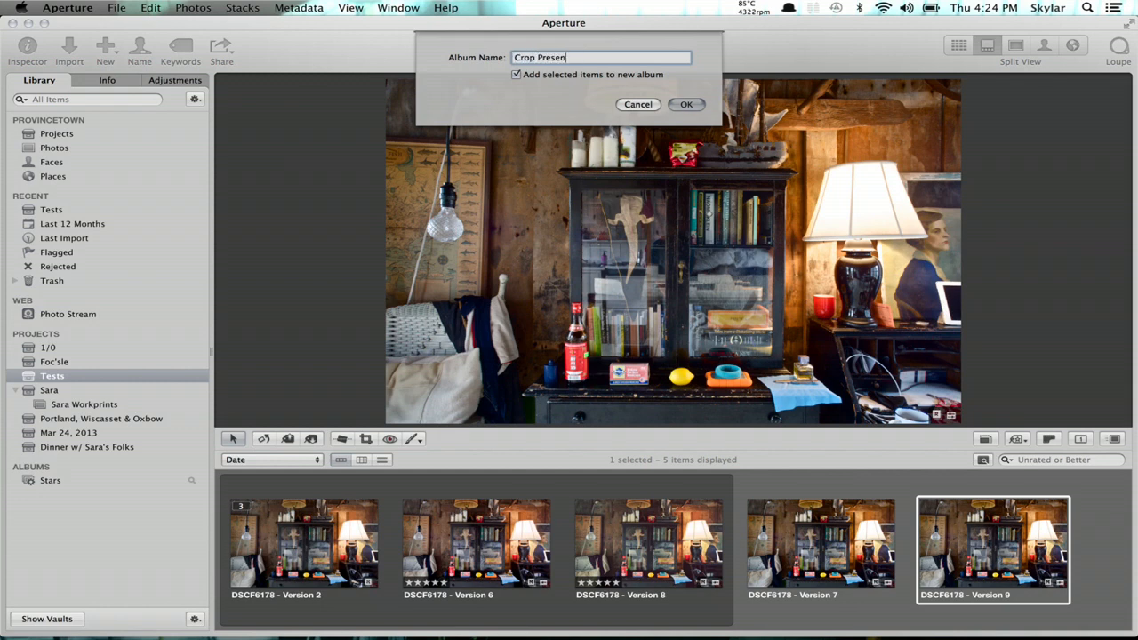
type("ts")
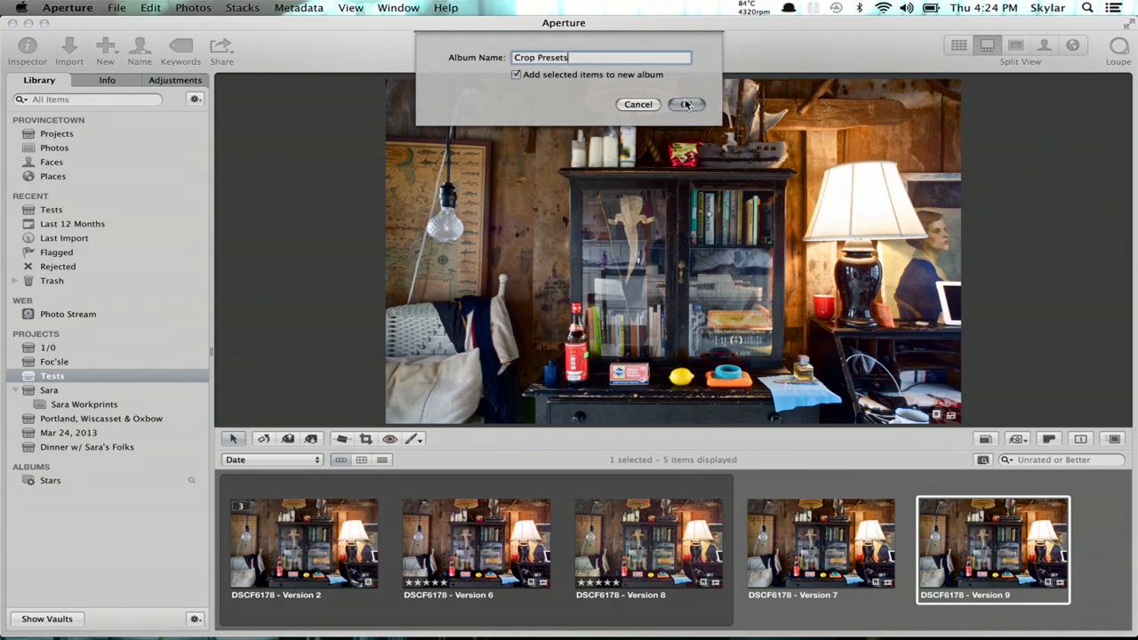
left_click(684, 103)
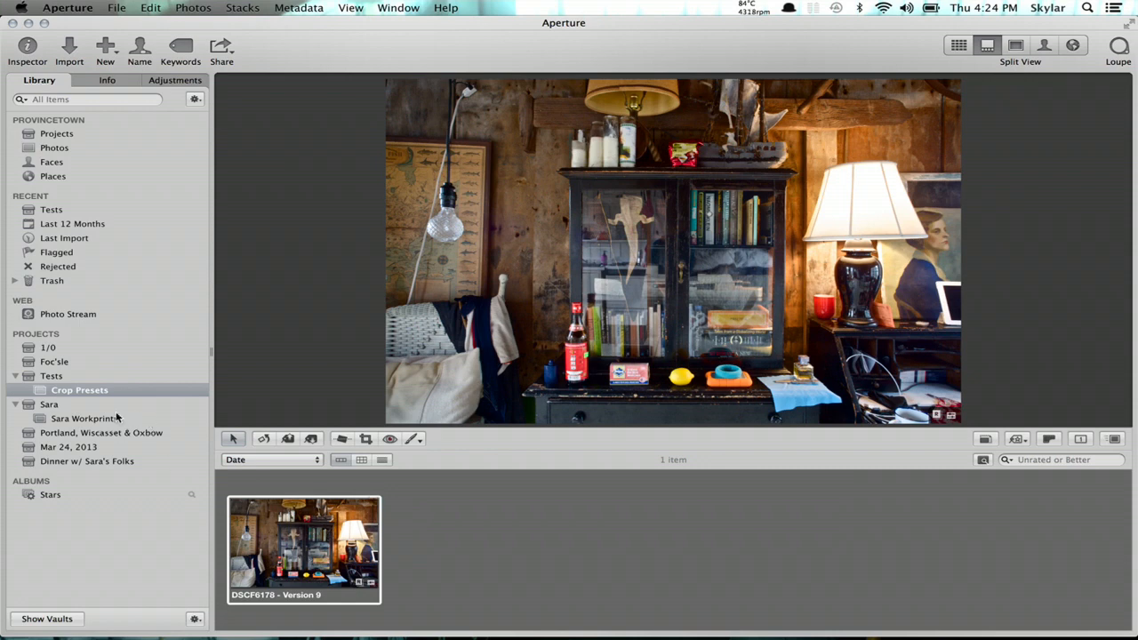
mouse_move(107, 57)
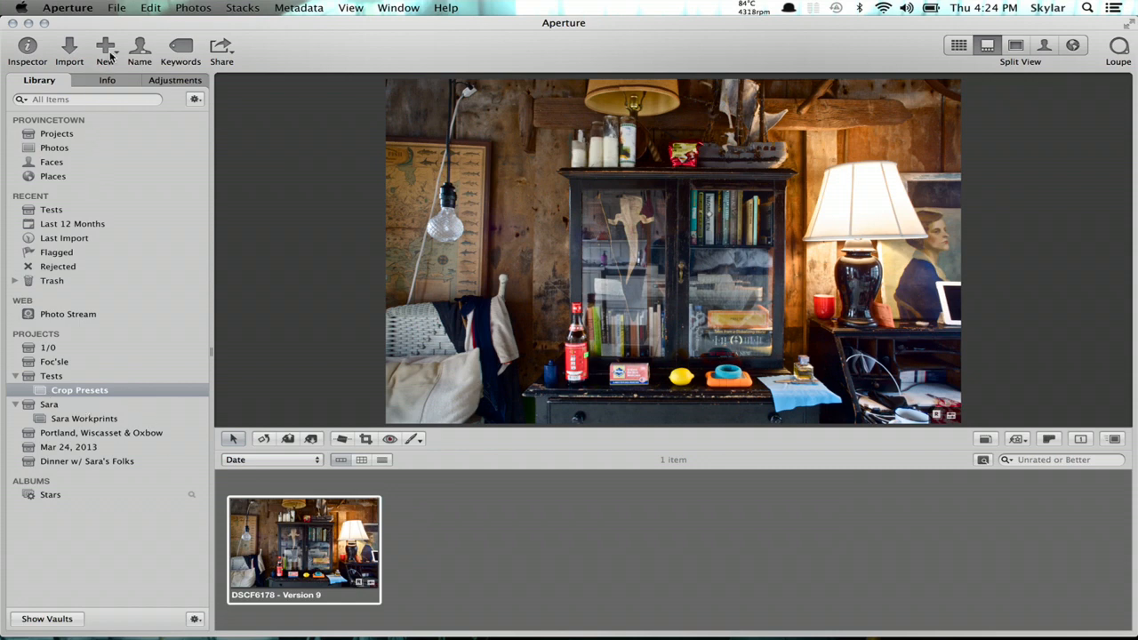
Create a Crop Presets folder and rename the album inside it 'Crop Preset #1'
left_click(105, 50)
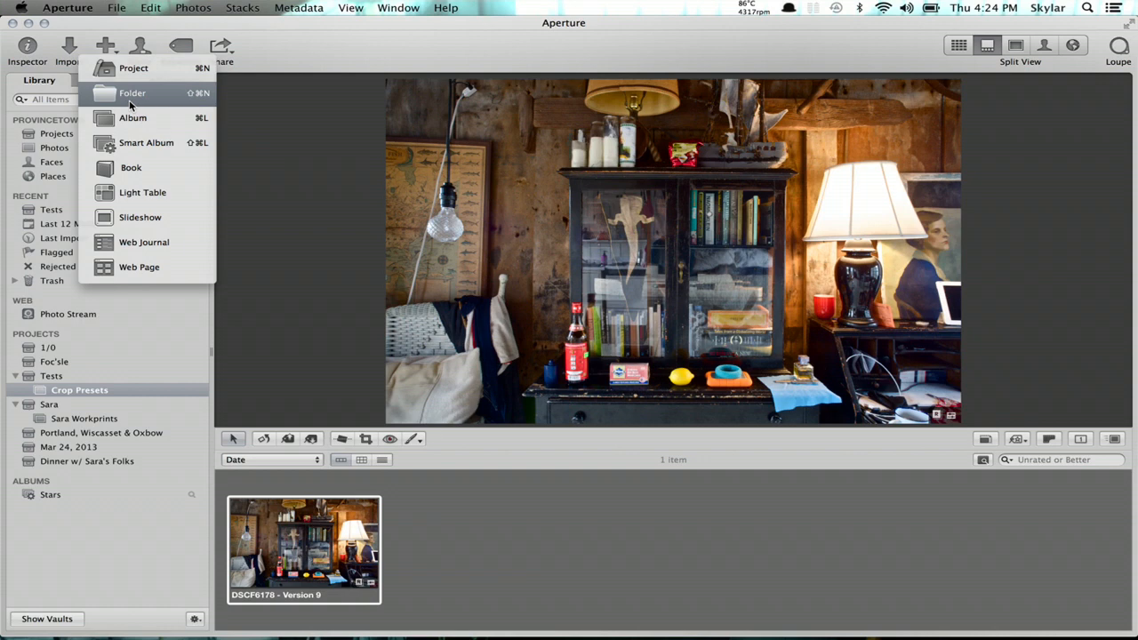
left_click(131, 93)
type("Crop Preset")
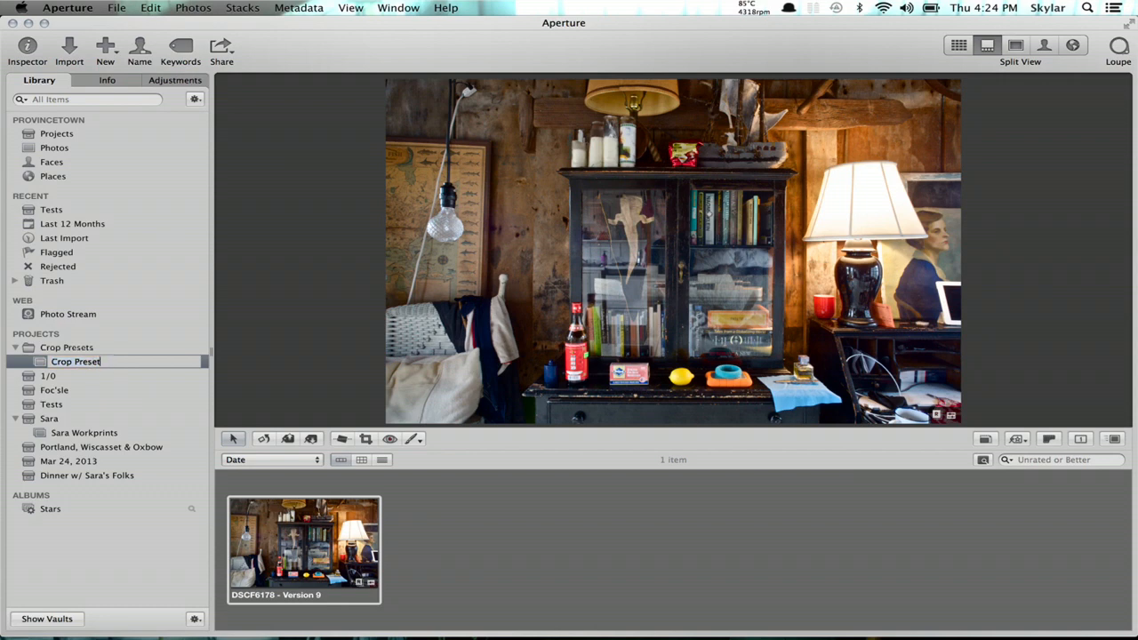
type("#1")
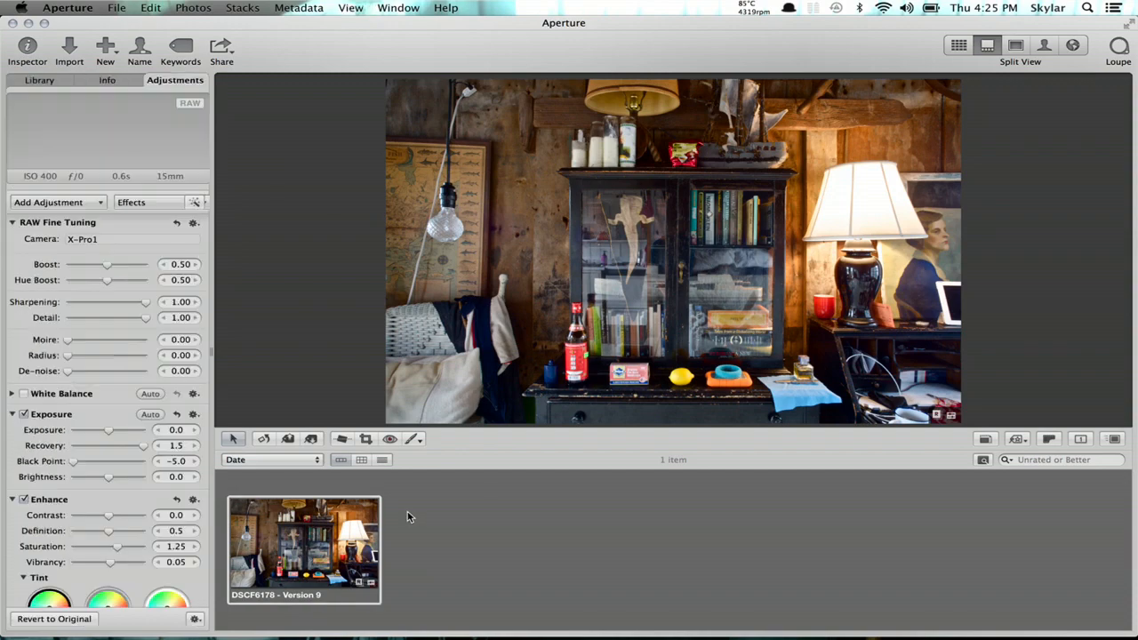
Add a Crop adjustment to the album's image from the Adjustments inspector
scroll("down", 3)
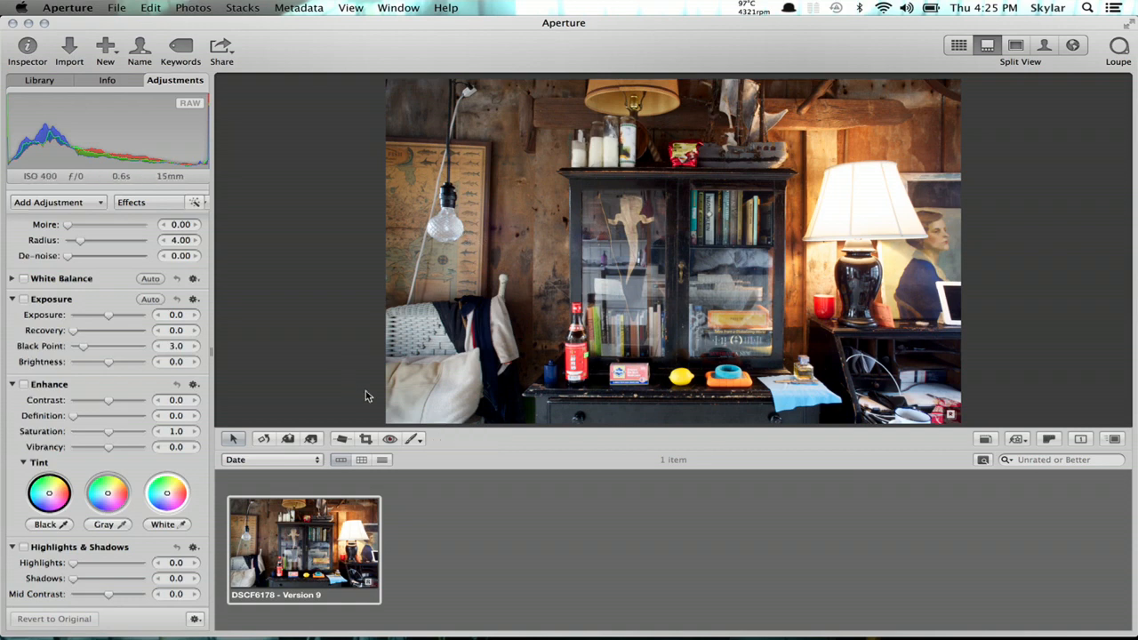
left_click(57, 202)
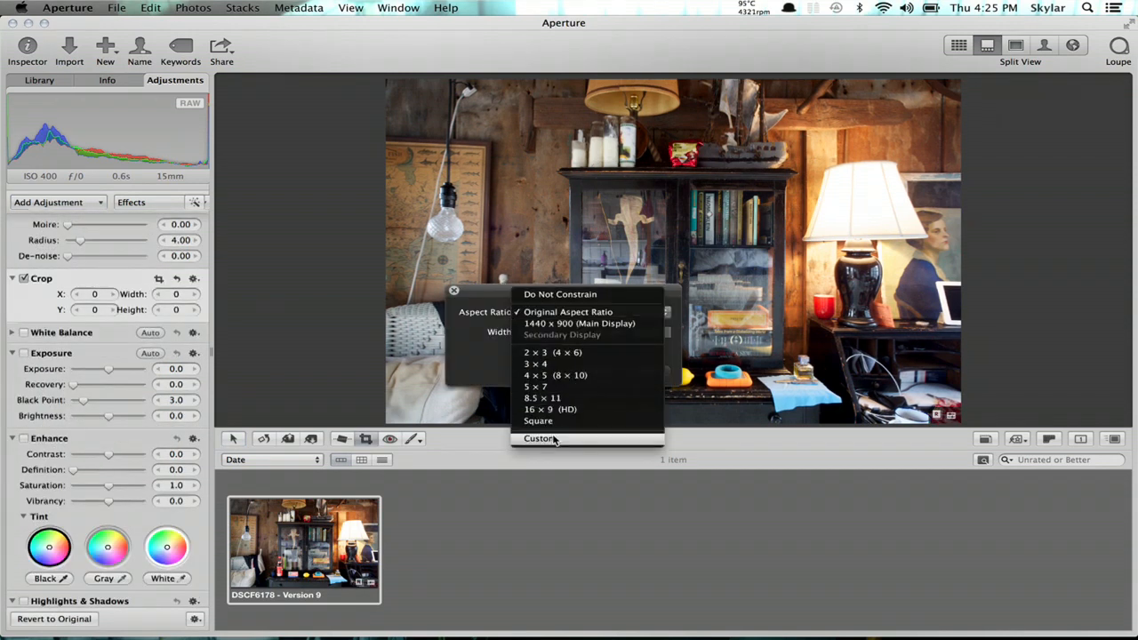
Choose a custom crop aspect ratio of 815 × 351 and bring the crop frame onto the image
left_click(541, 437)
type("351")
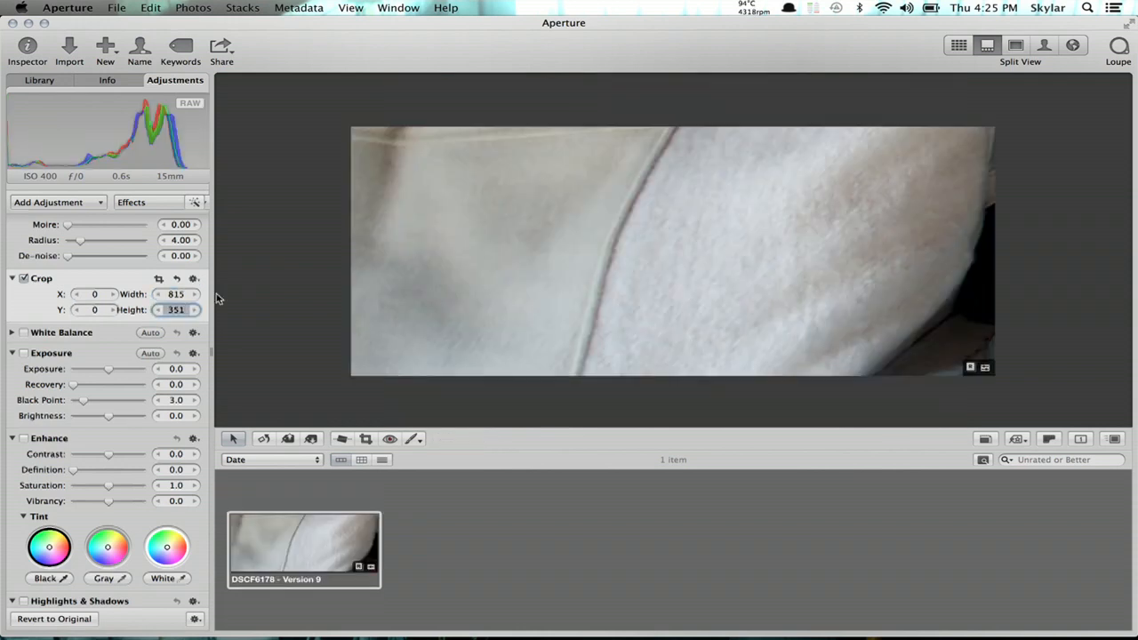
mouse_move(534, 260)
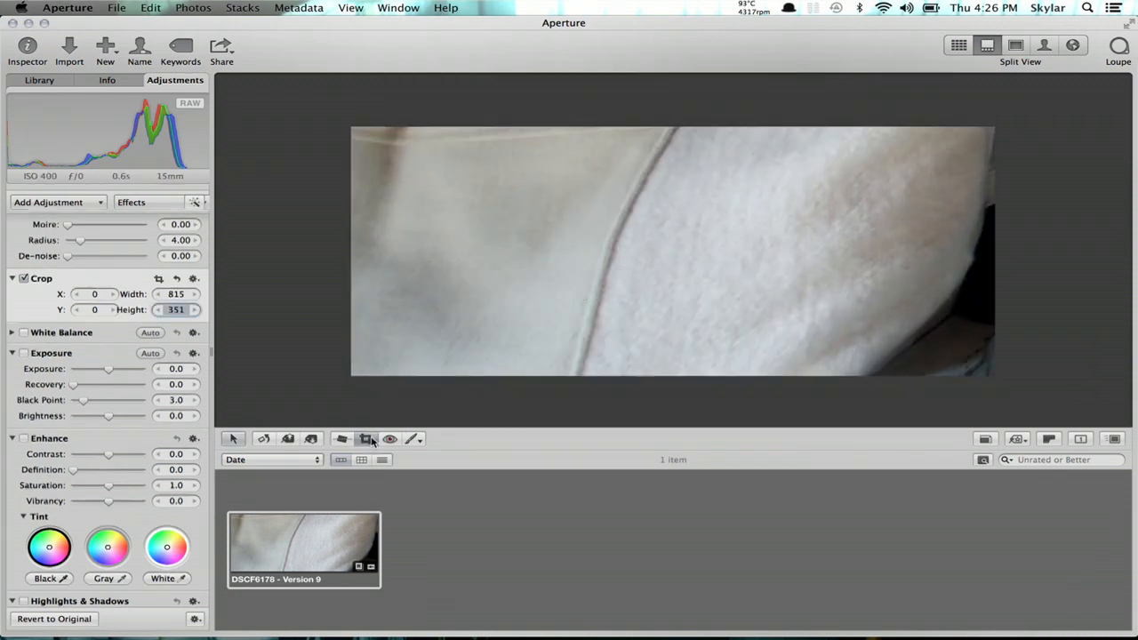
left_click(367, 438)
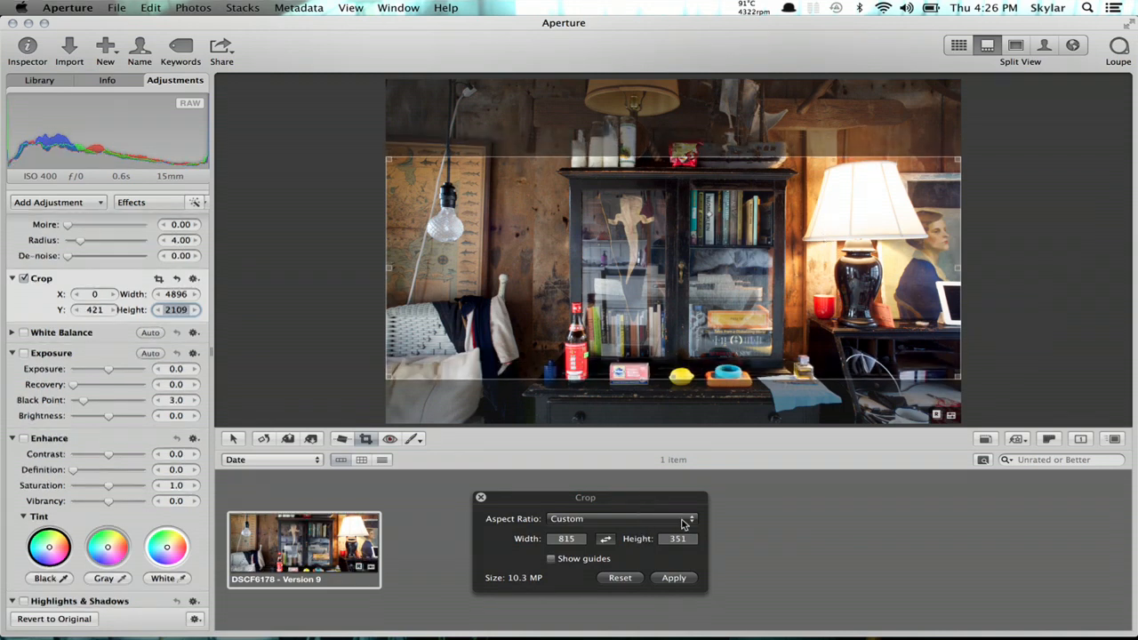
Apply the 815 × 351 crop, leaving the photo as a wide panoramic strip
left_click(672, 576)
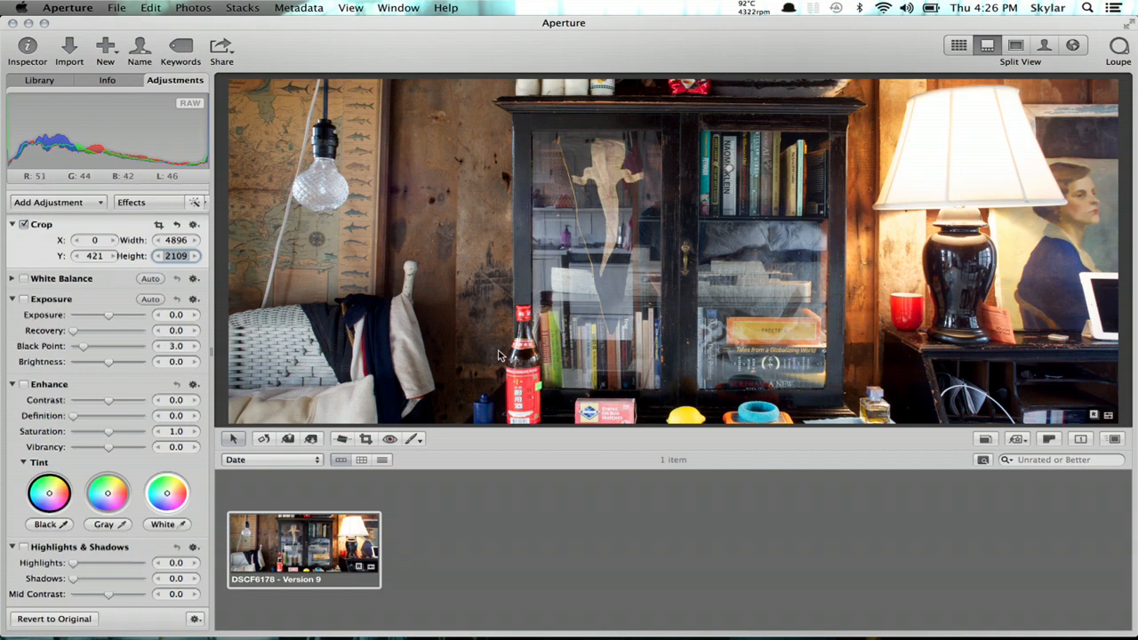
mouse_move(544, 242)
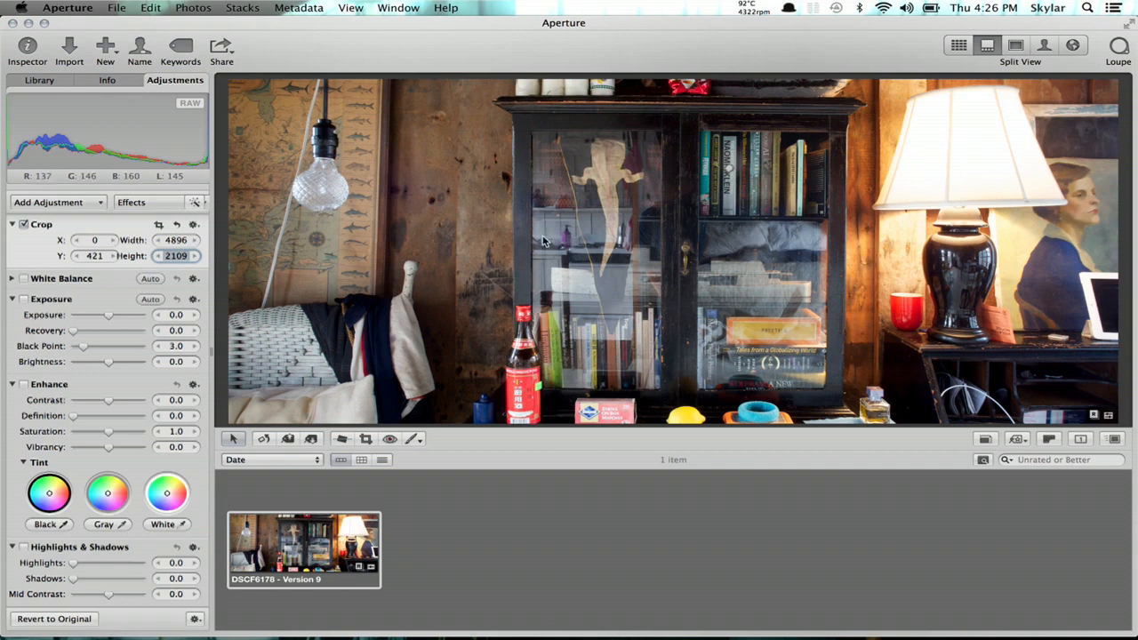
Lift the adjustments from the cropped Version 9 thumbnail via its shortcut menu
right_click(302, 547)
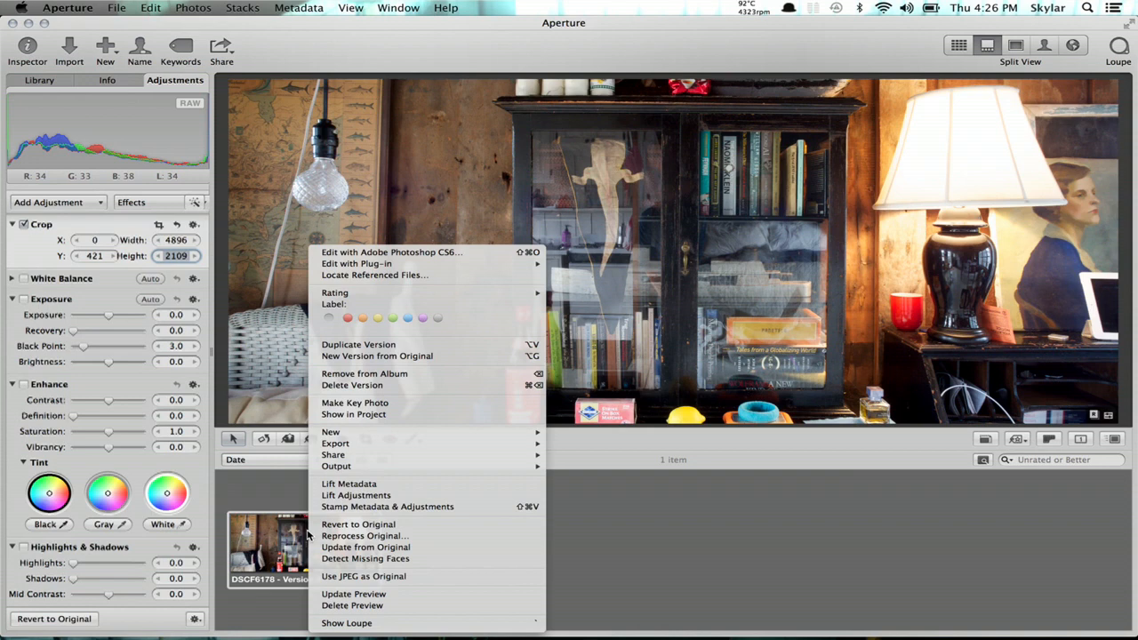
mouse_move(387, 505)
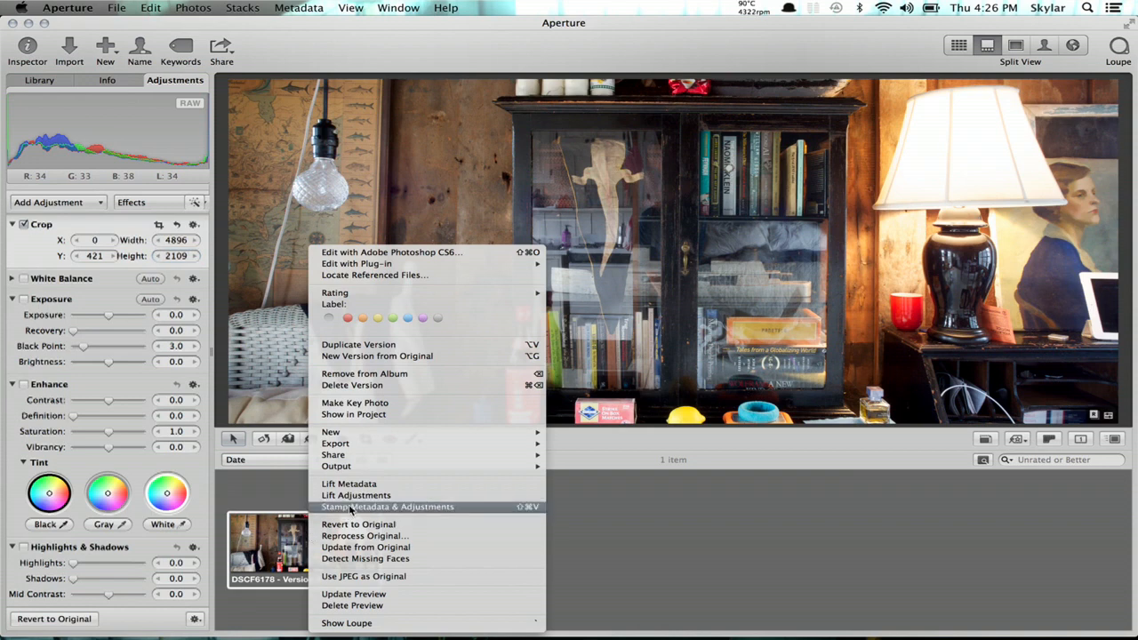
mouse_move(356, 494)
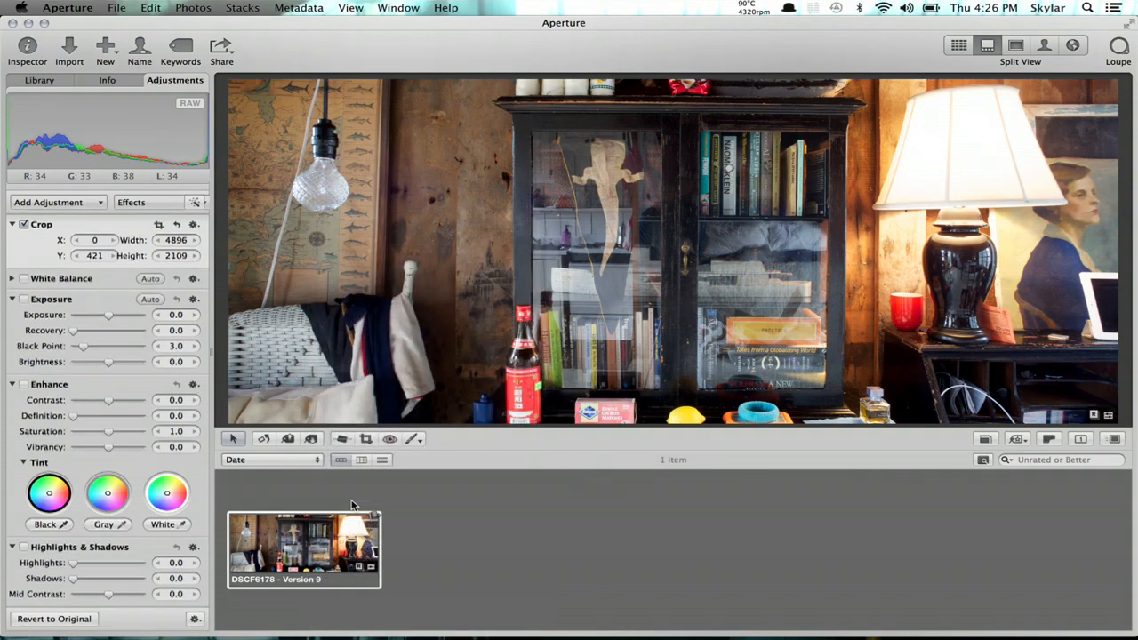
mouse_move(224, 151)
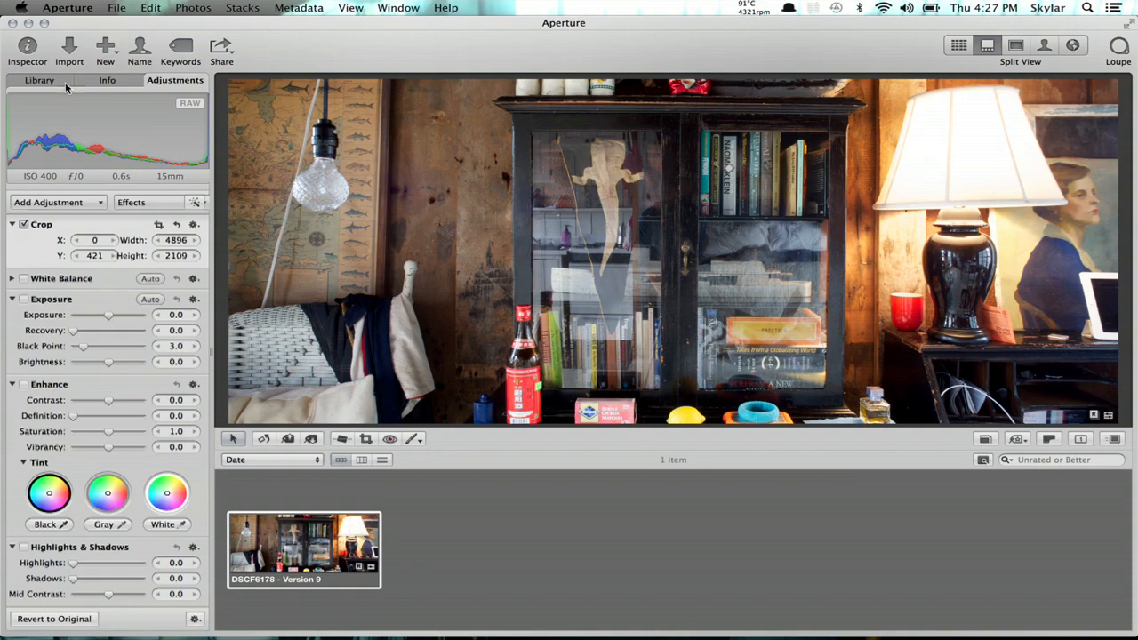
Stamp the lifted 815 × 351 crop onto the alley photo in project 1:0 and apply it
left_click(39, 80)
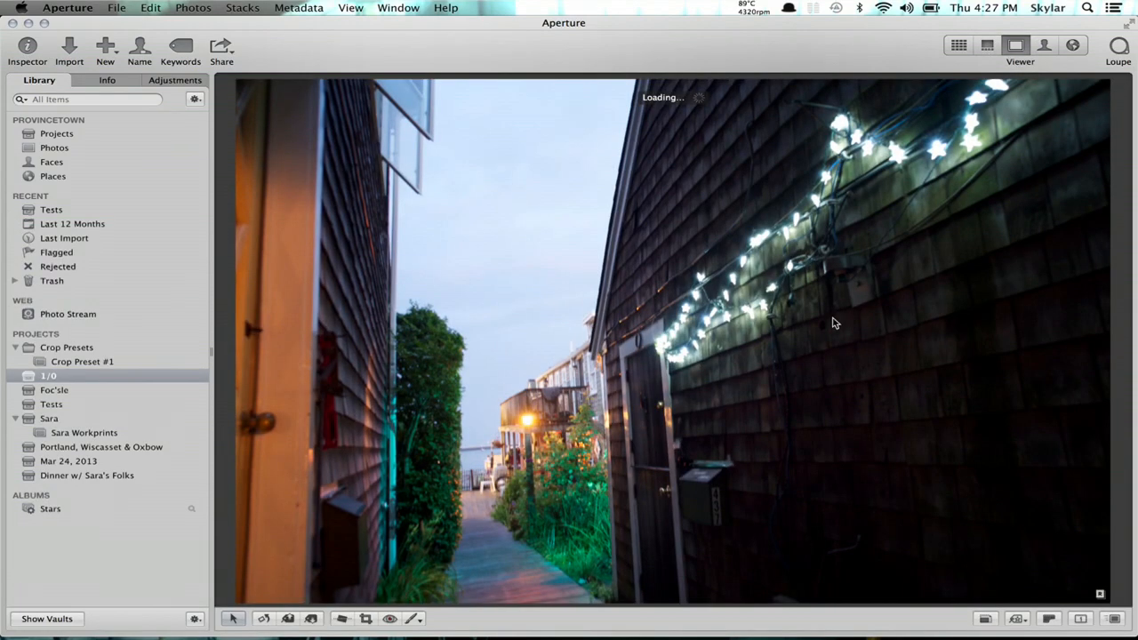
mouse_move(722, 215)
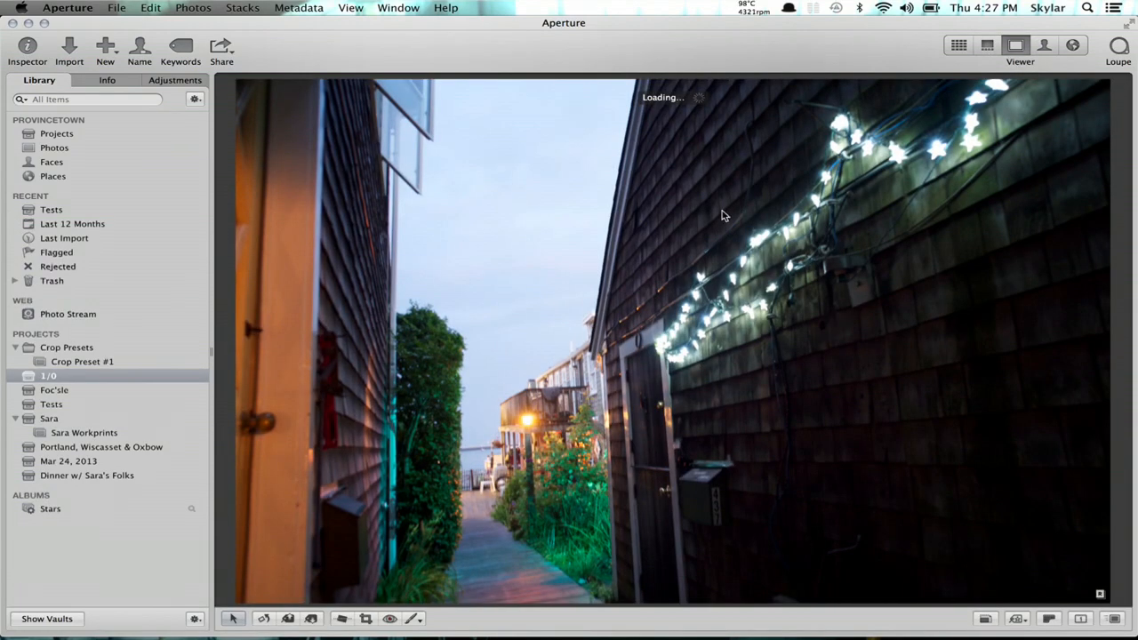
right_click(725, 214)
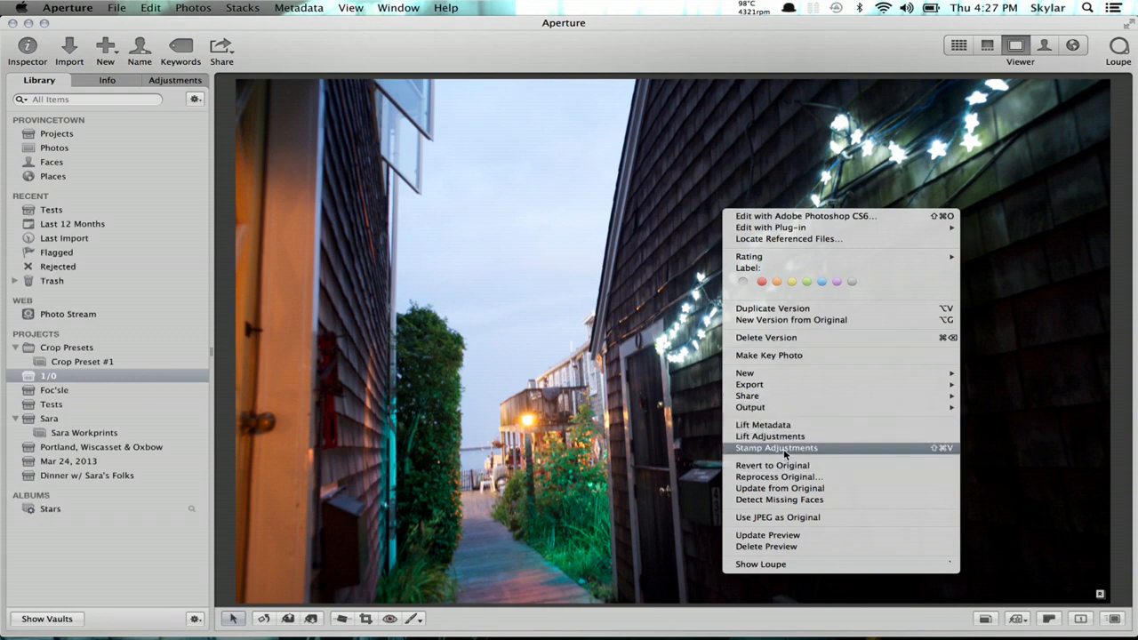
mouse_move(934, 454)
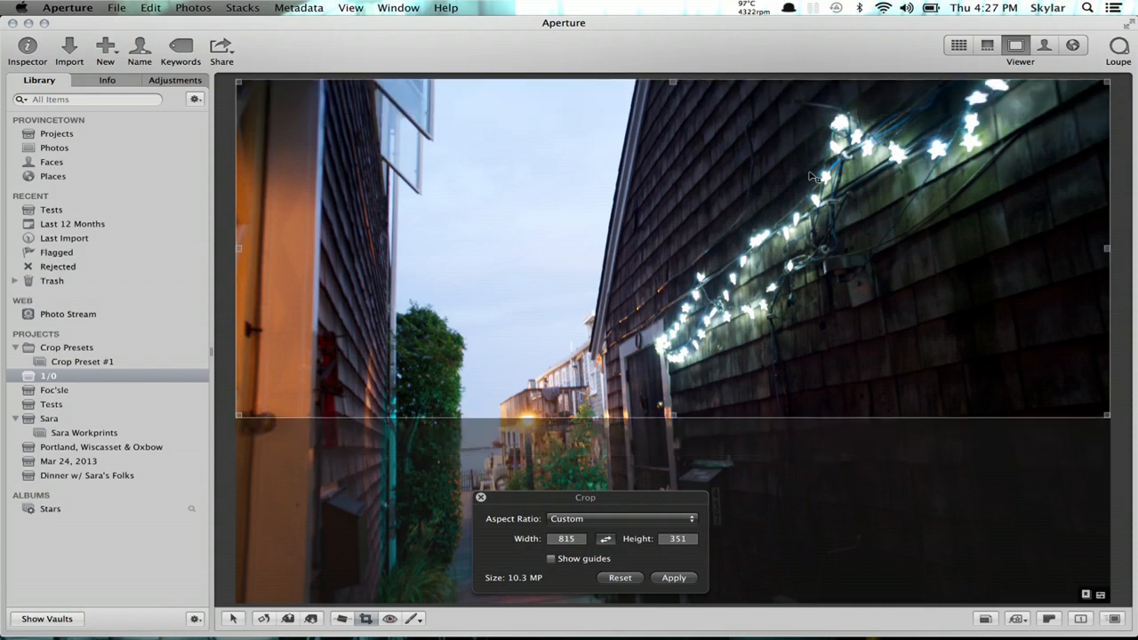
mouse_move(747, 258)
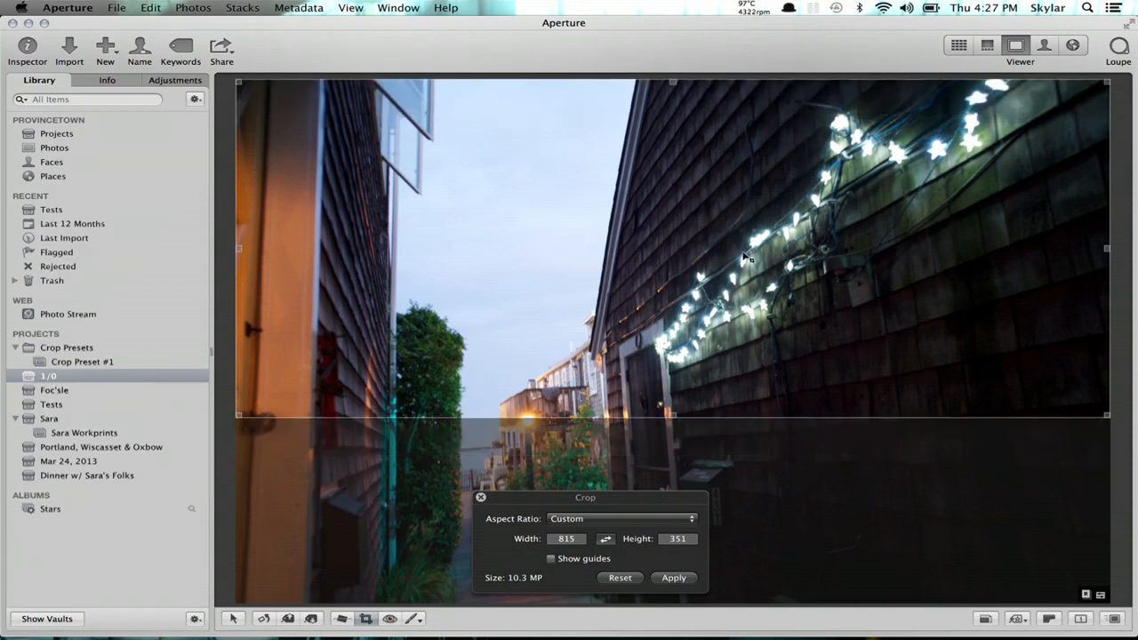
left_click(672, 576)
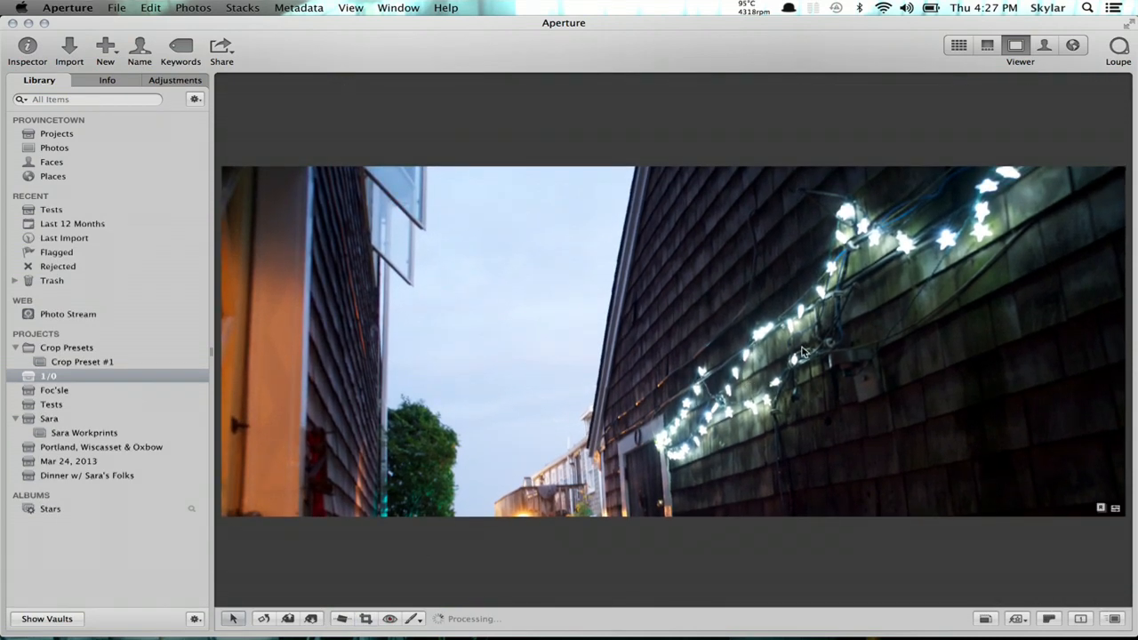